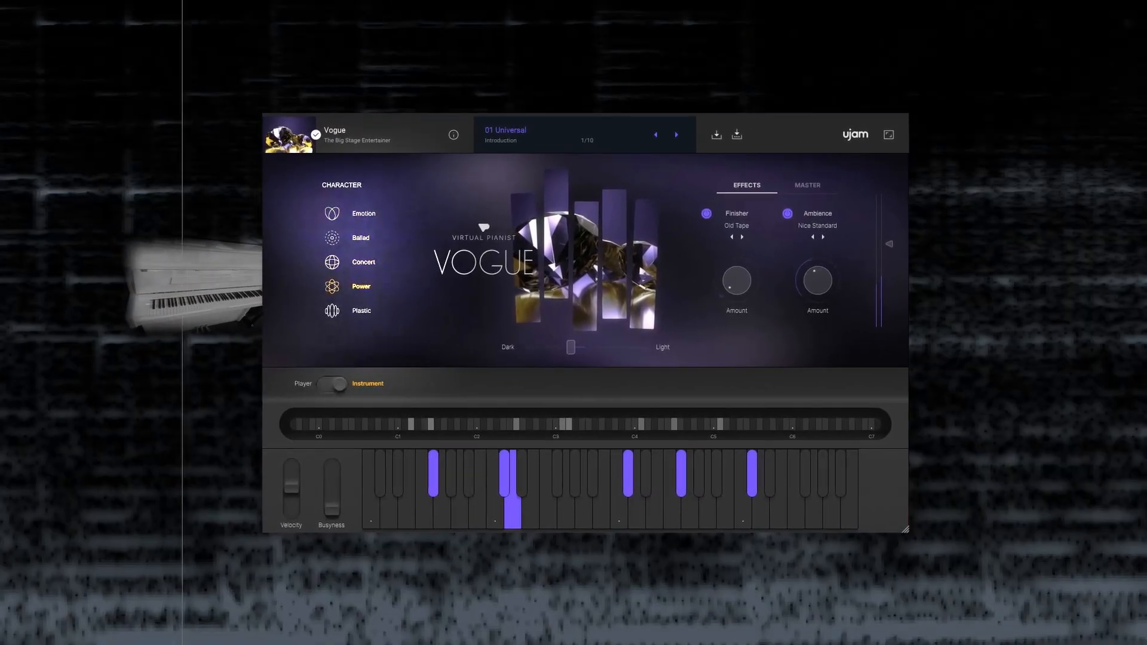
# - Select the Power character for the Vogue piano in Instrument mode
pyautogui.click(361, 311)
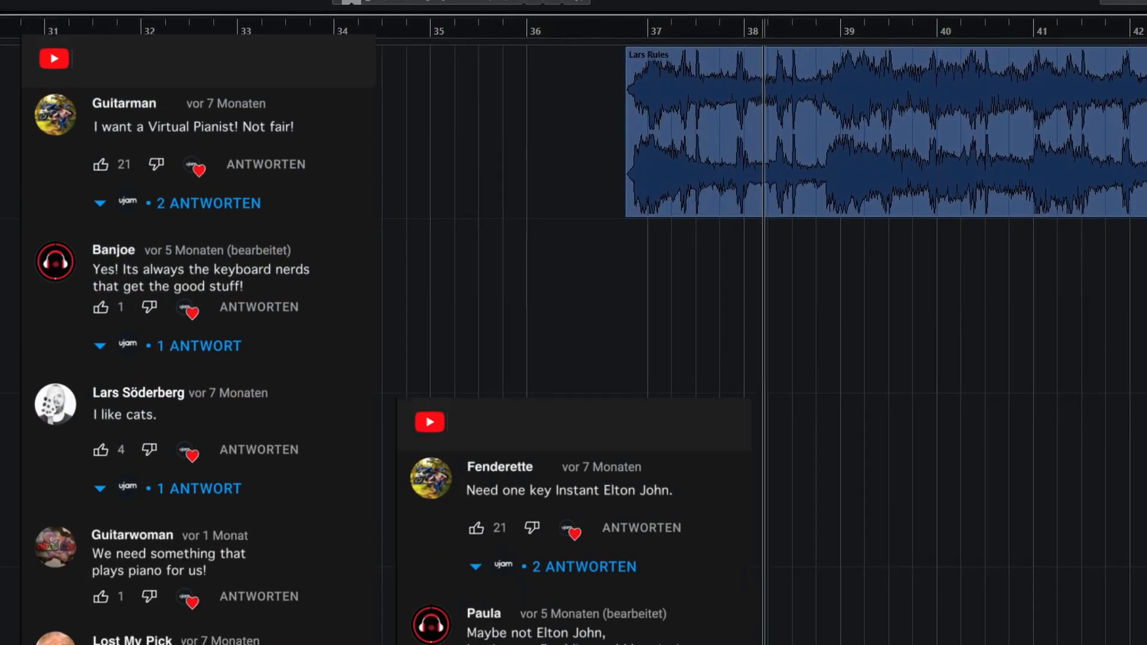
pyautogui.scroll(-3)
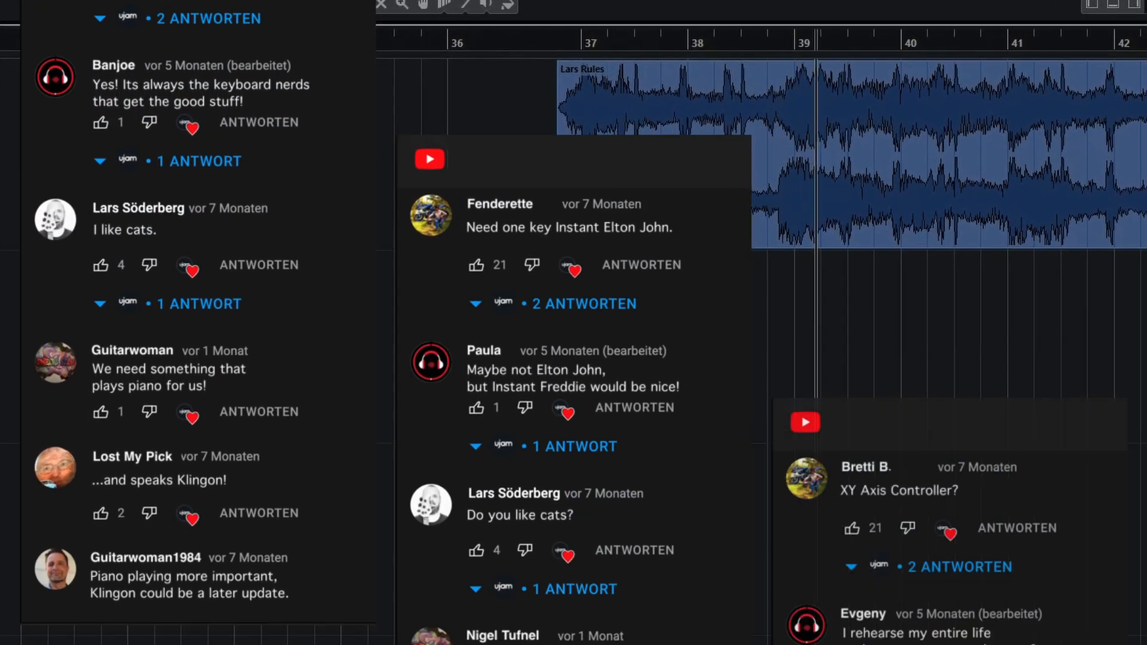
pyautogui.scroll(-3)
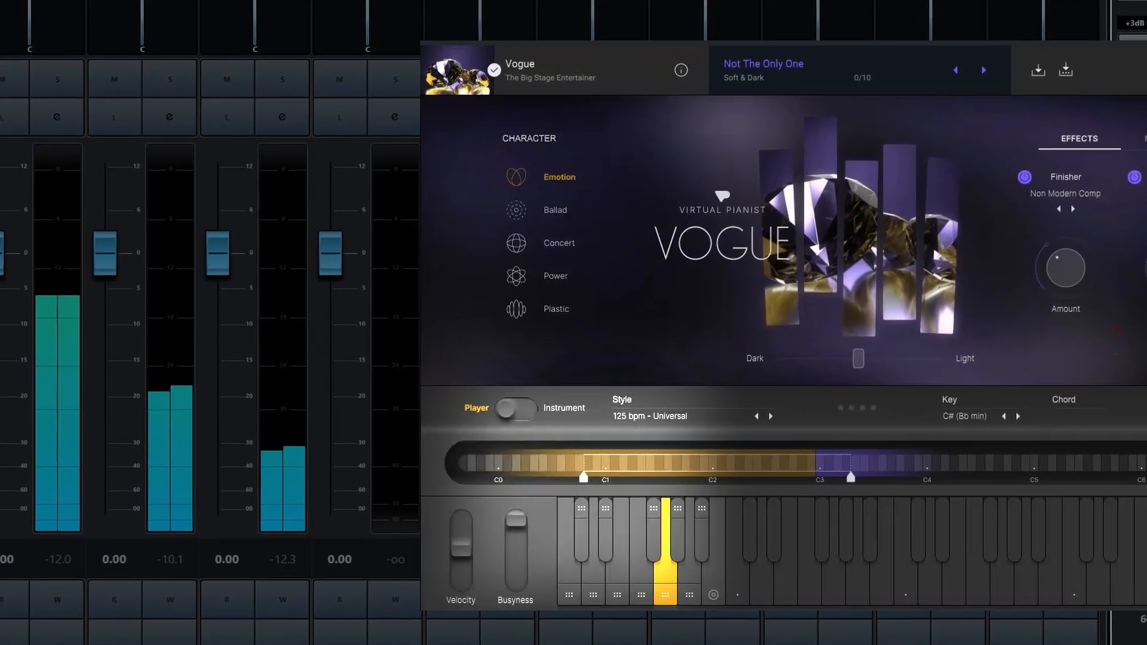
# - Switch to Player mode with the Emotion character and the 125 bpm Universal style
pyautogui.click(647, 416)
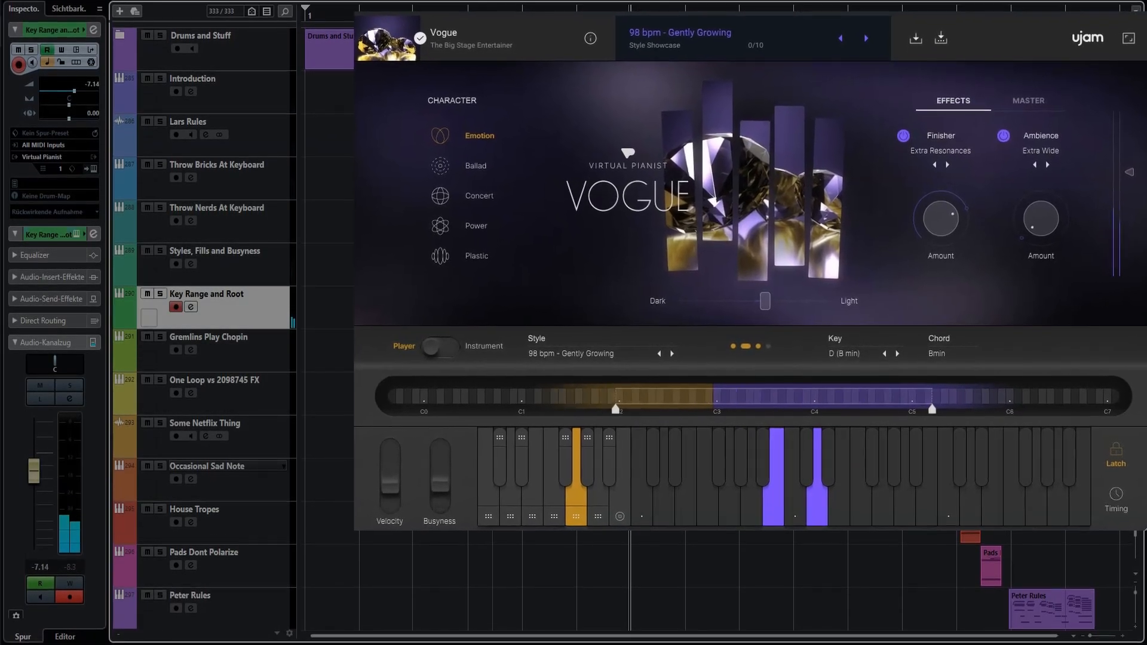
# - Select the Ballad character and play chords in the D (B min) key
pyautogui.click(455, 159)
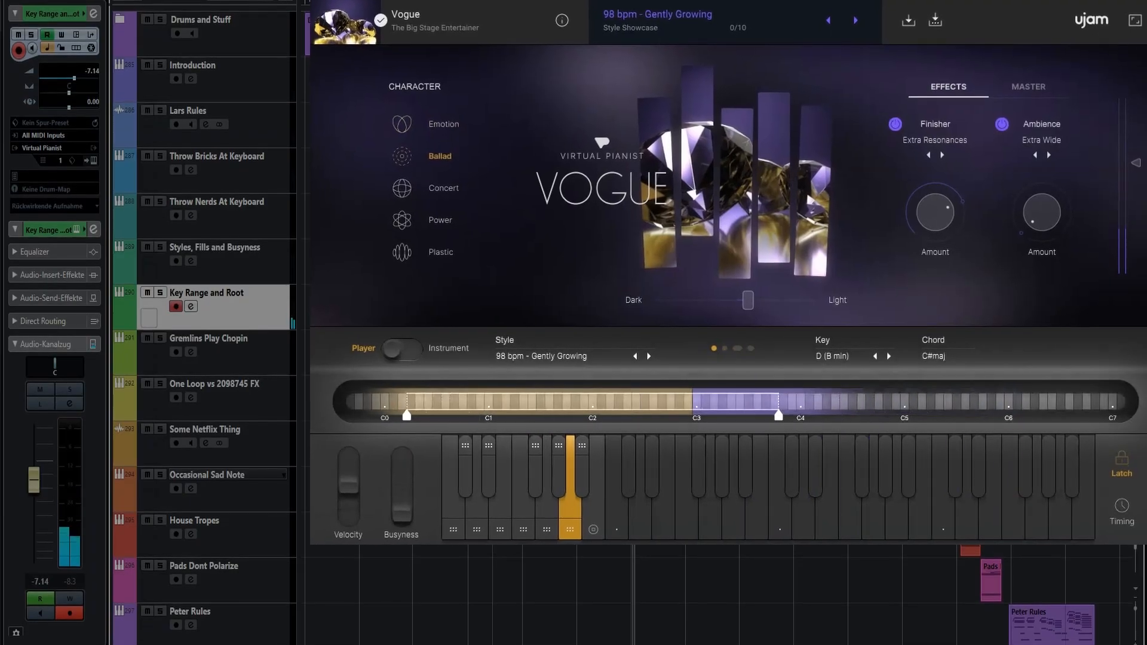
pyautogui.click(432, 188)
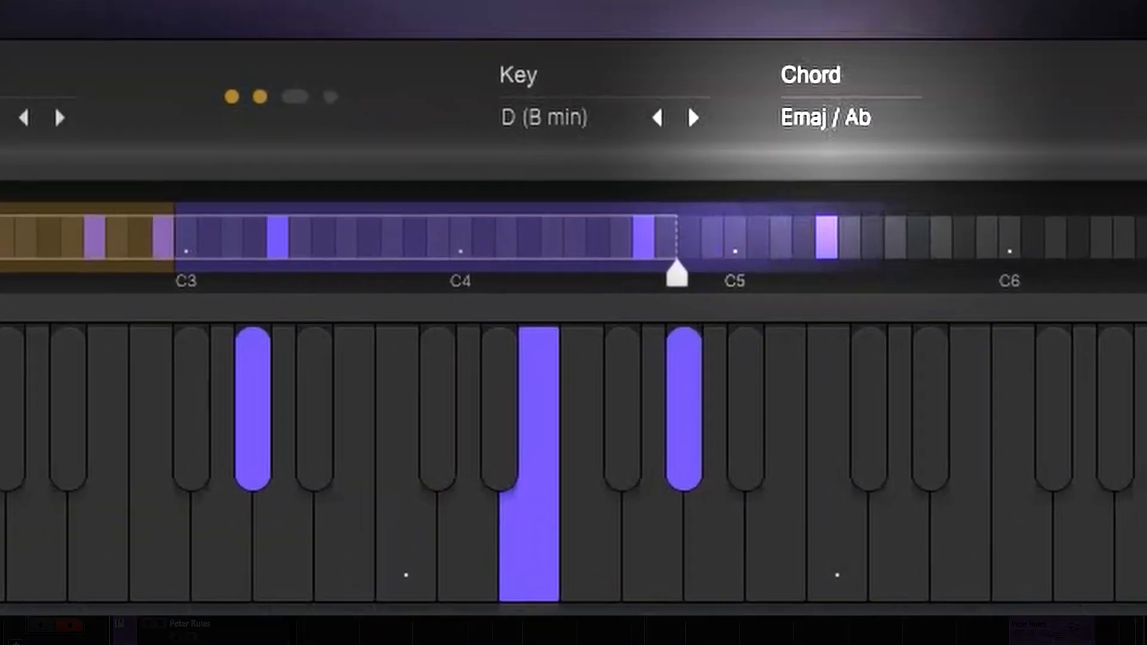
pyautogui.click(544, 117)
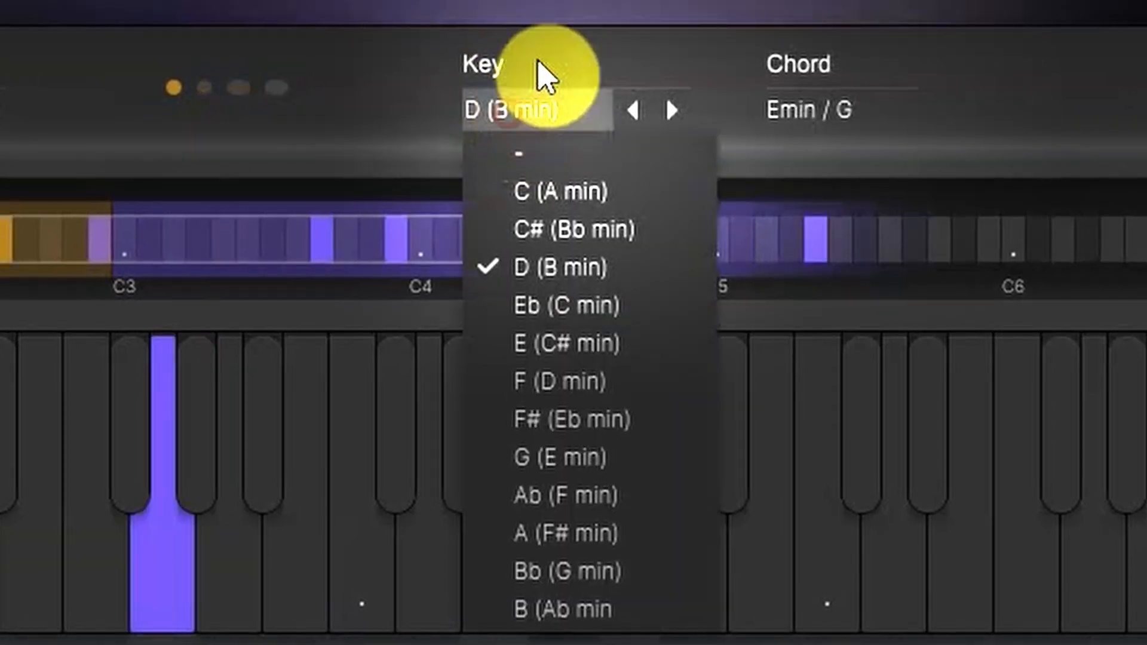
pyautogui.click(558, 266)
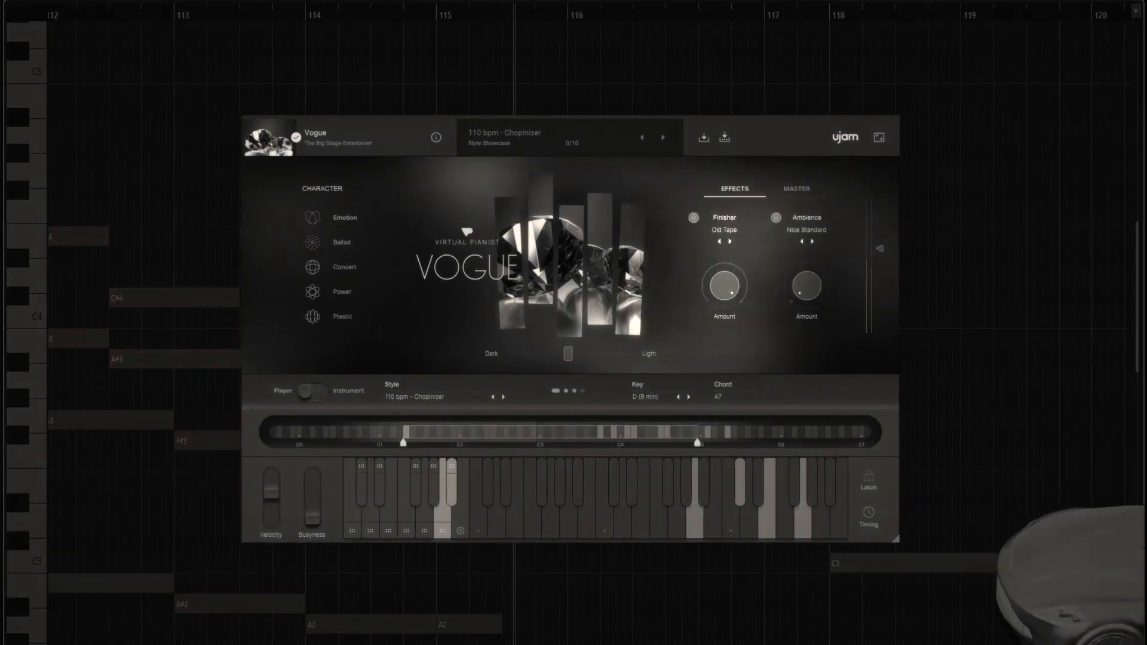
# - Load the 110 bpm Chopinizer style with Old Tape finisher and Nice Standard ambience
pyautogui.click(661, 138)
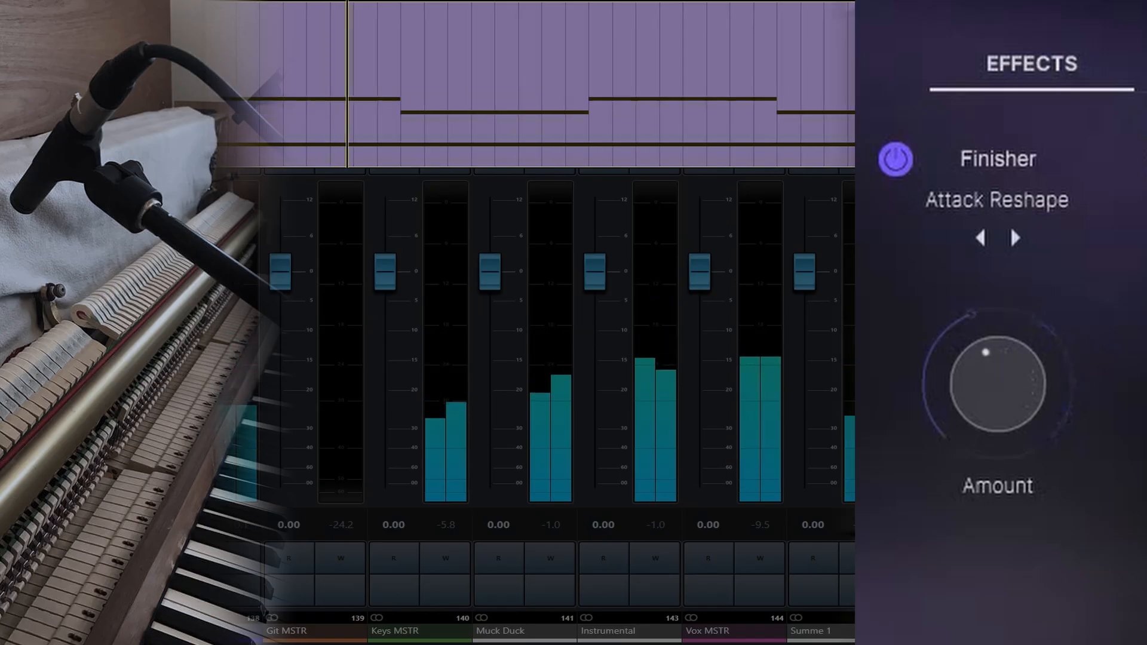
# - Cycle the Finisher through Attack Reshape, On The Road and Stage Pickups to Pizza Organ
pyautogui.click(1015, 237)
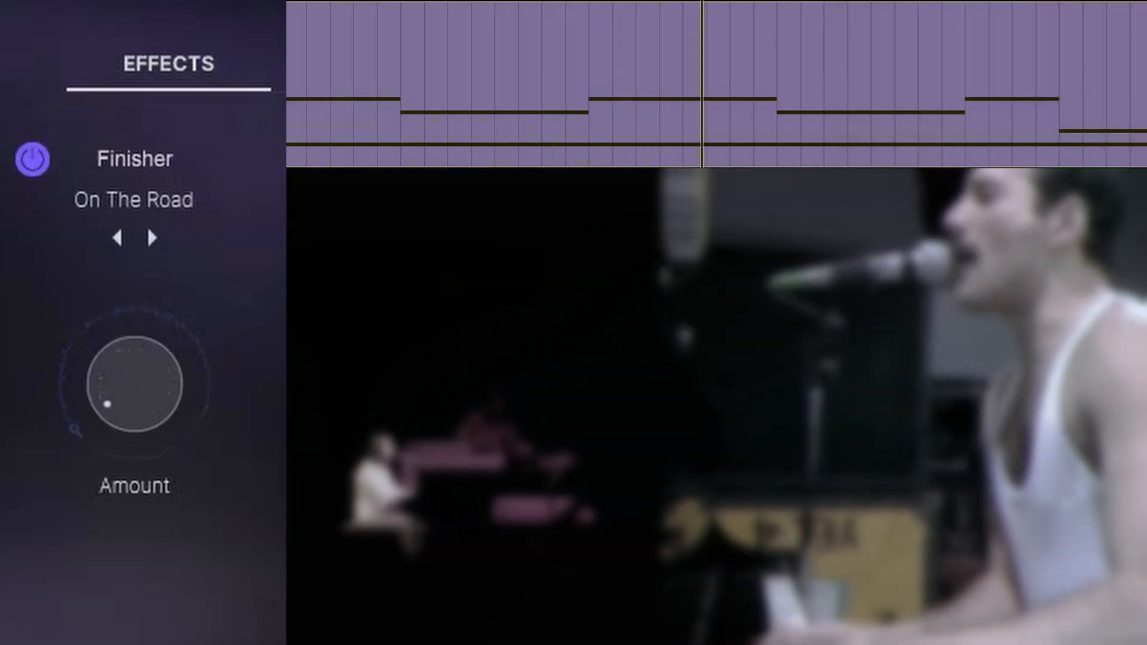
pyautogui.click(152, 236)
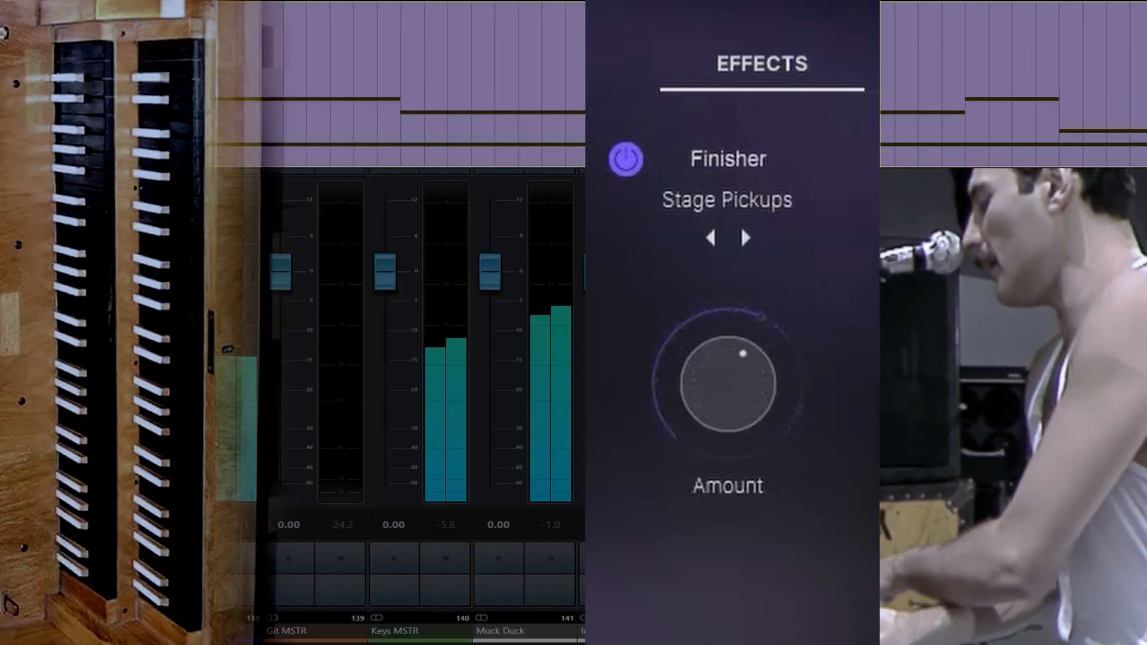
pyautogui.click(746, 237)
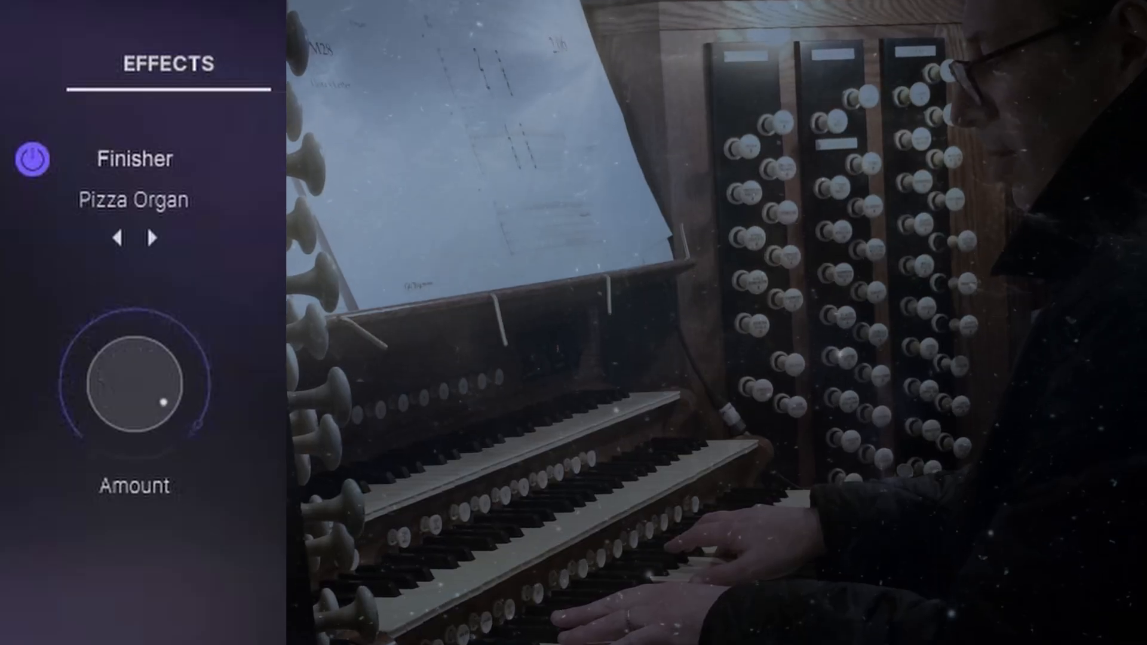
pyautogui.click(152, 238)
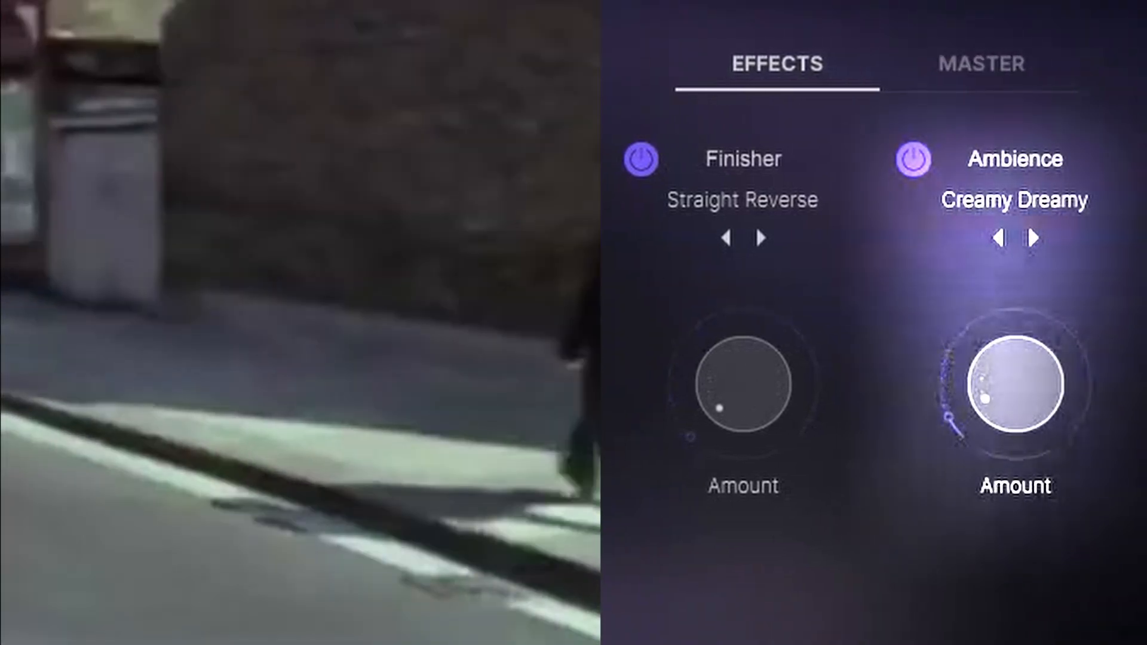
# - Step the Ambience through Nice Standard and Ping Pong to land on Tape Echo
pyautogui.click(1033, 239)
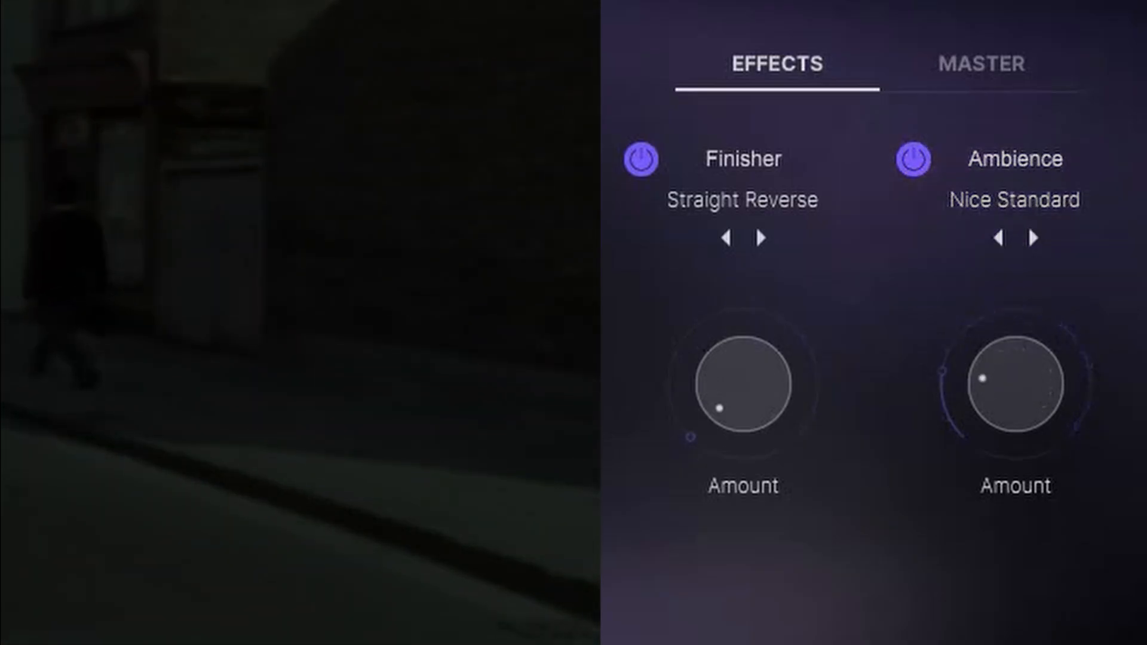
pyautogui.click(1032, 238)
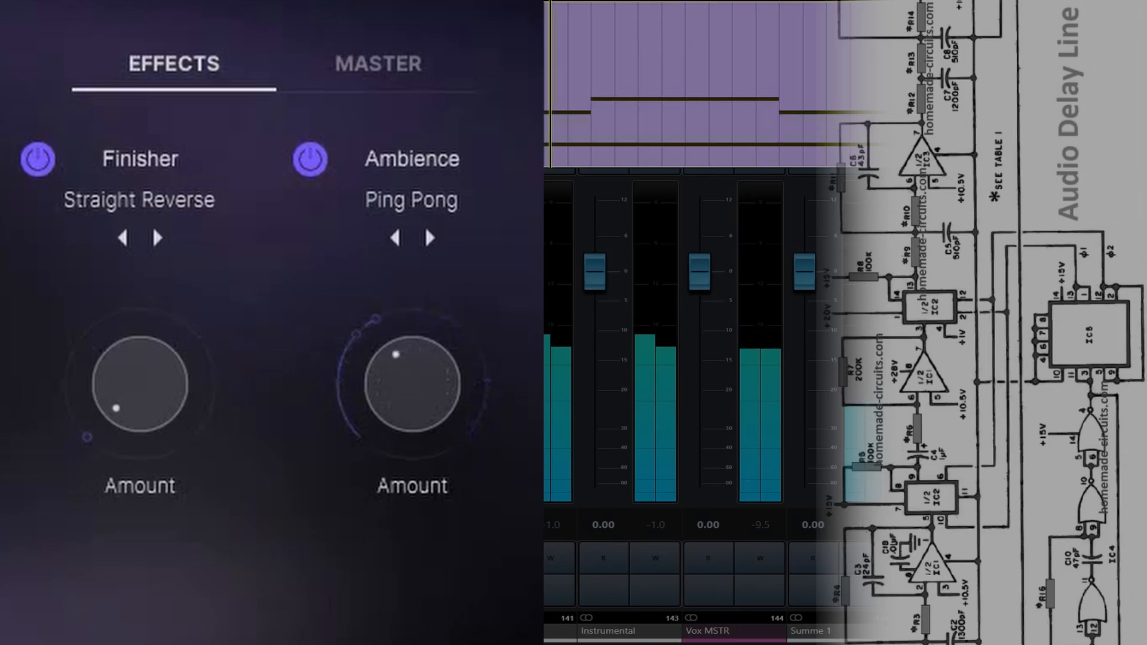
pyautogui.click(1032, 238)
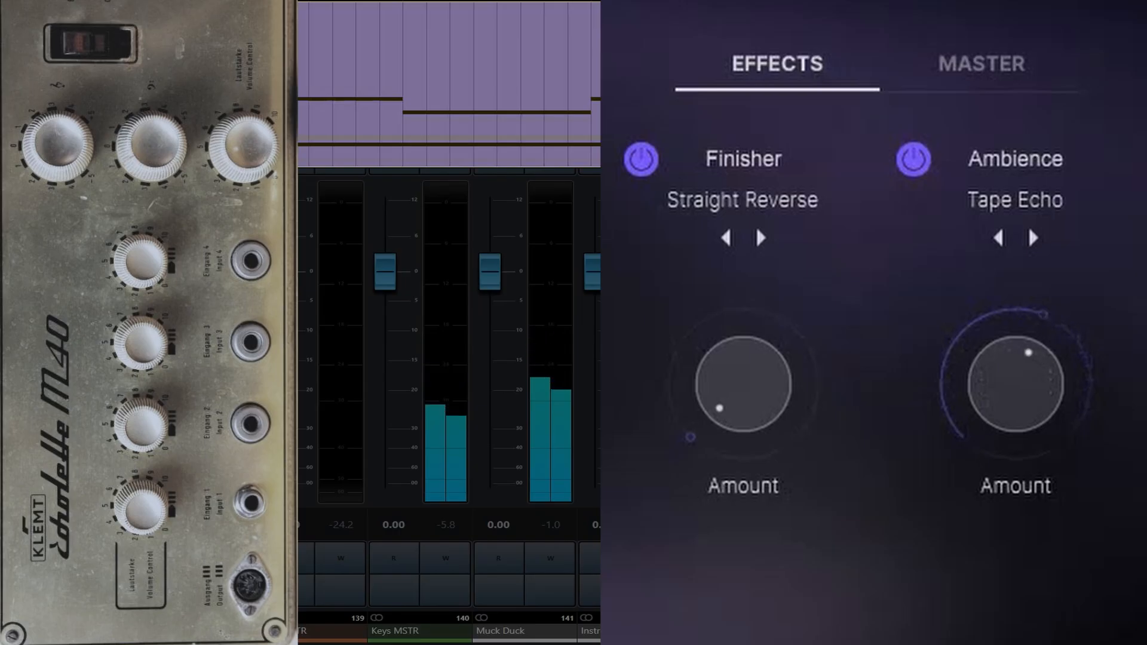
pyautogui.click(1032, 236)
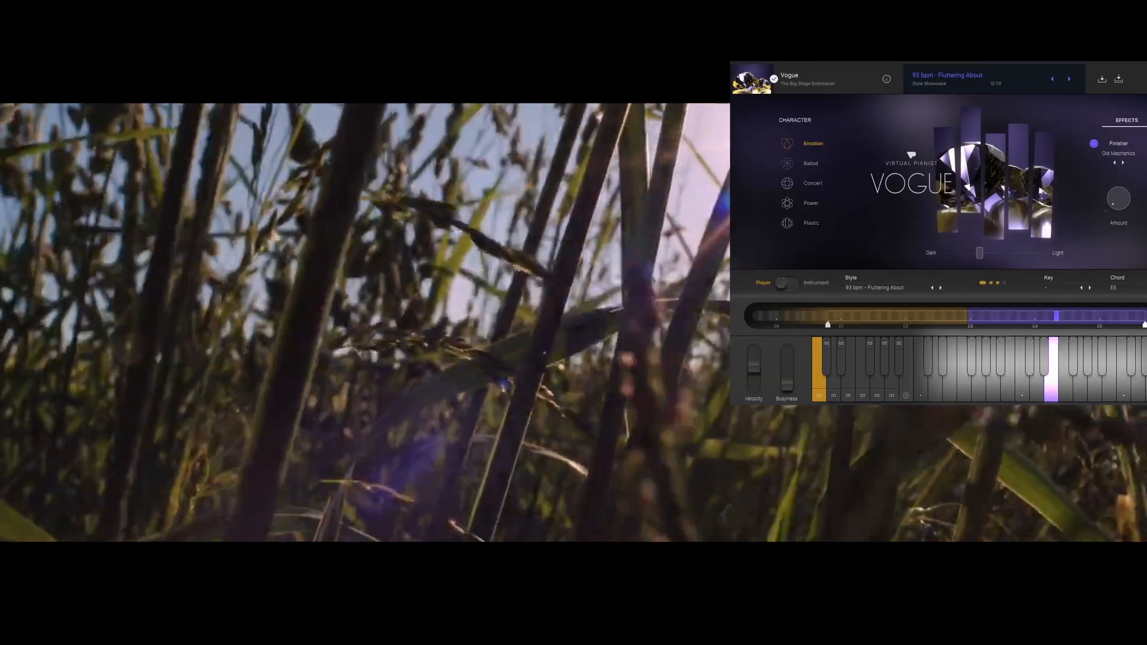
# - Trigger the 93 bpm Fluttering About style with the Emotion character in Player mode
pyautogui.click(1107, 119)
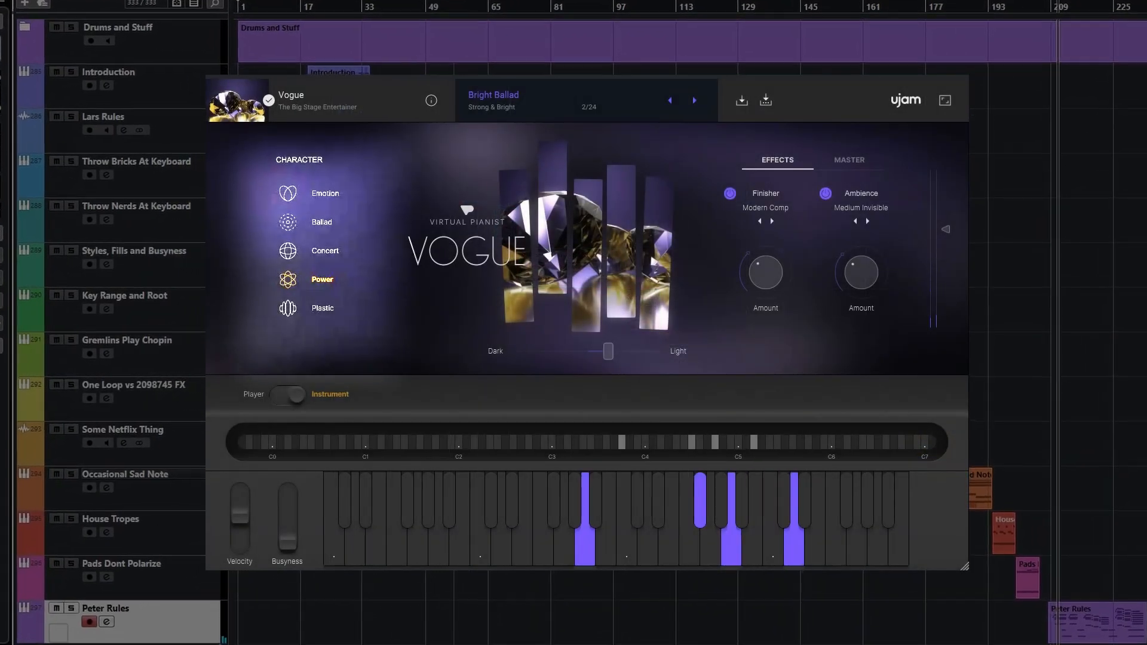
# - Load the Not The Only One preset with Non Modern Comp finisher and Standard Eight ambience
pyautogui.scroll(3)
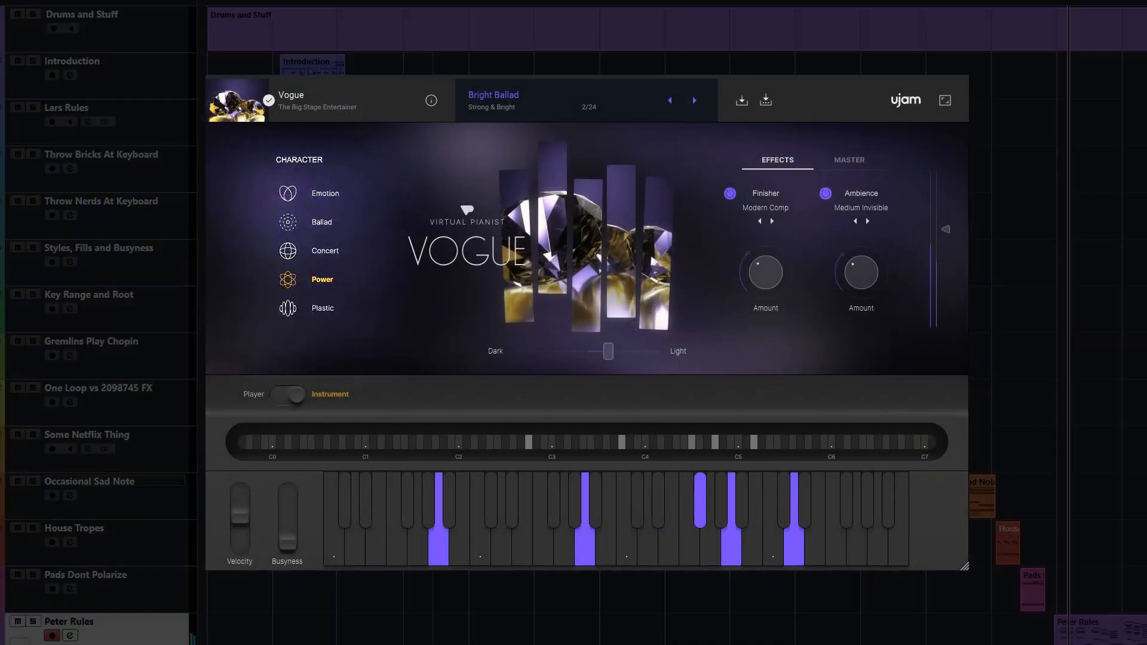
pyautogui.click(501, 99)
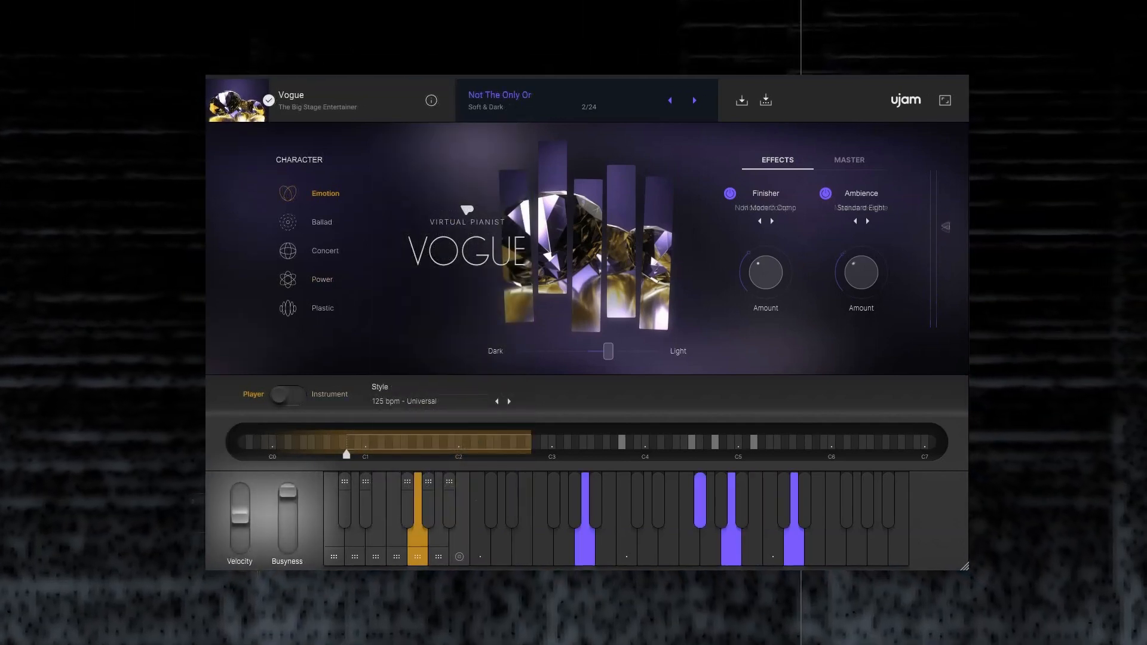
pyautogui.click(765, 206)
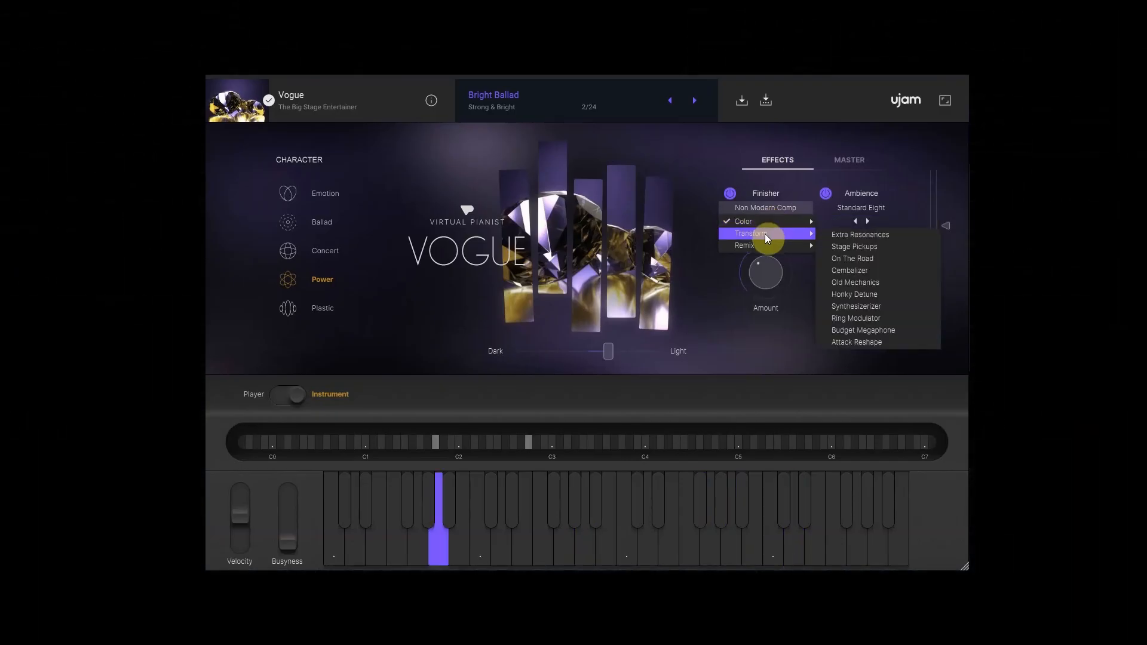
pyautogui.click(860, 207)
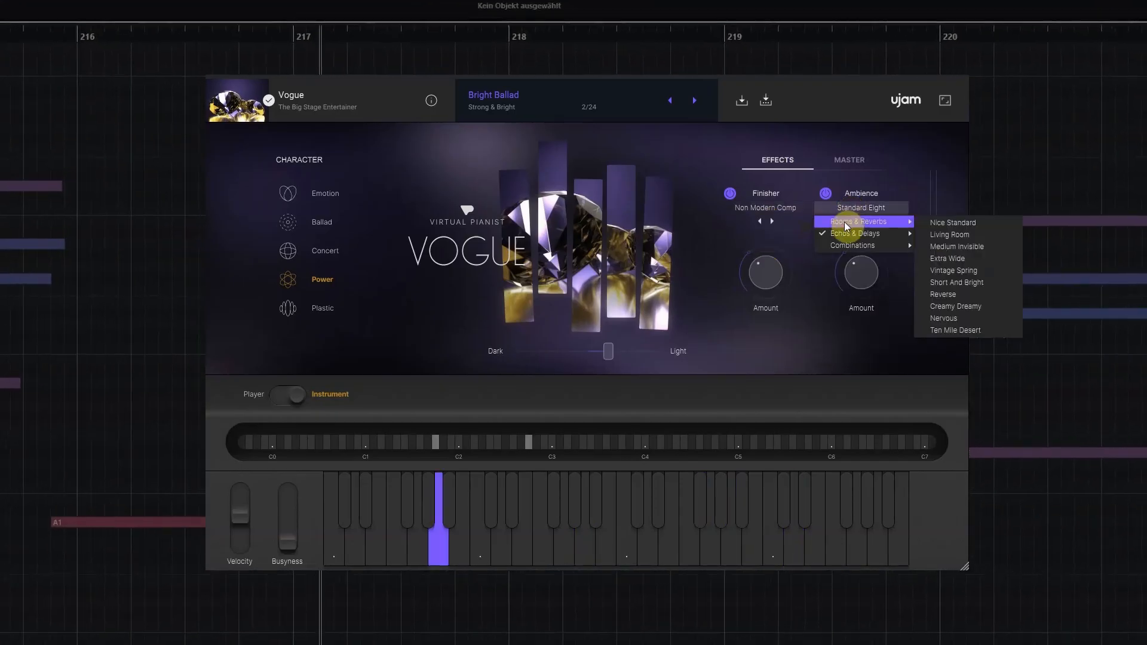
pyautogui.click(862, 208)
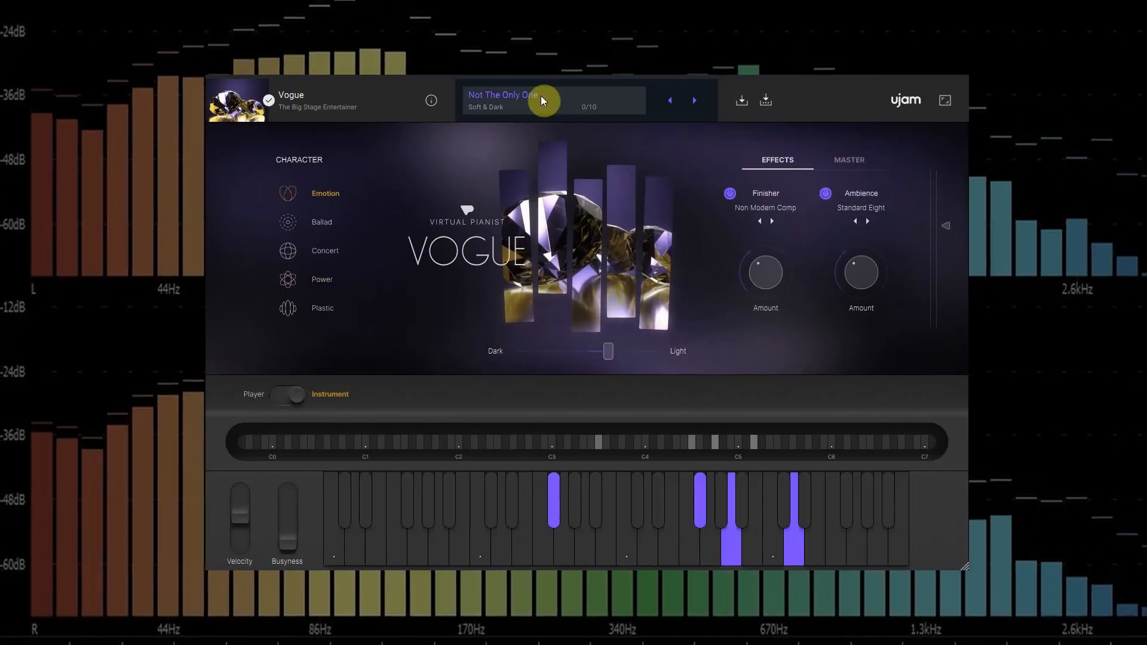
# - Open the preset browser on the Experimental & Remixed category
pyautogui.click(503, 100)
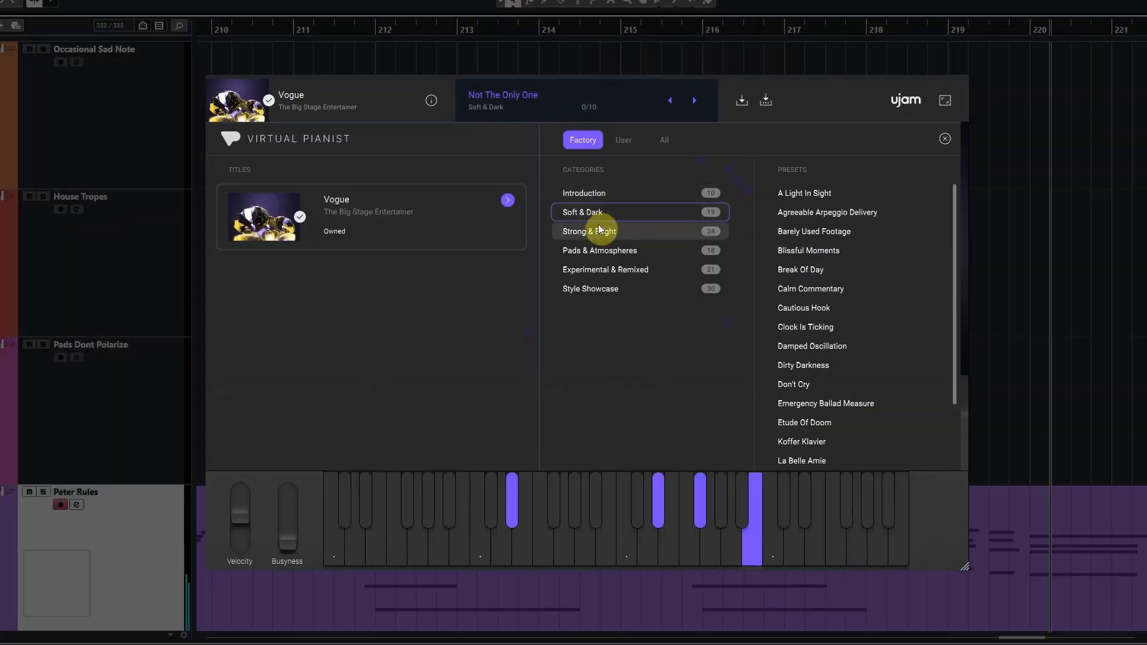
pyautogui.click(604, 268)
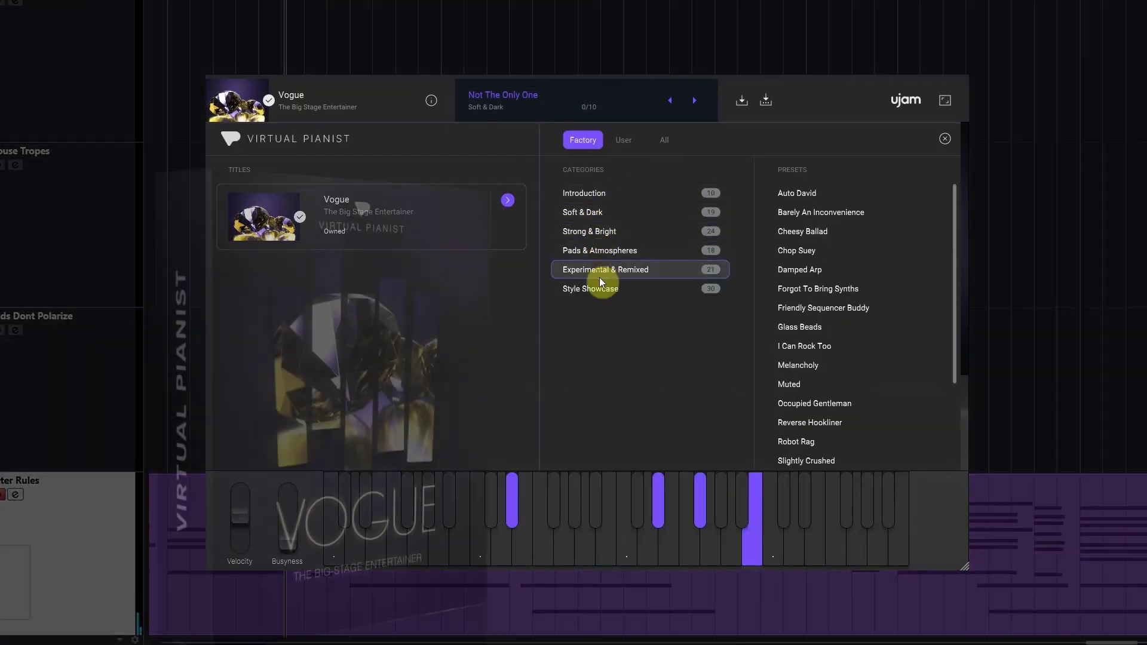